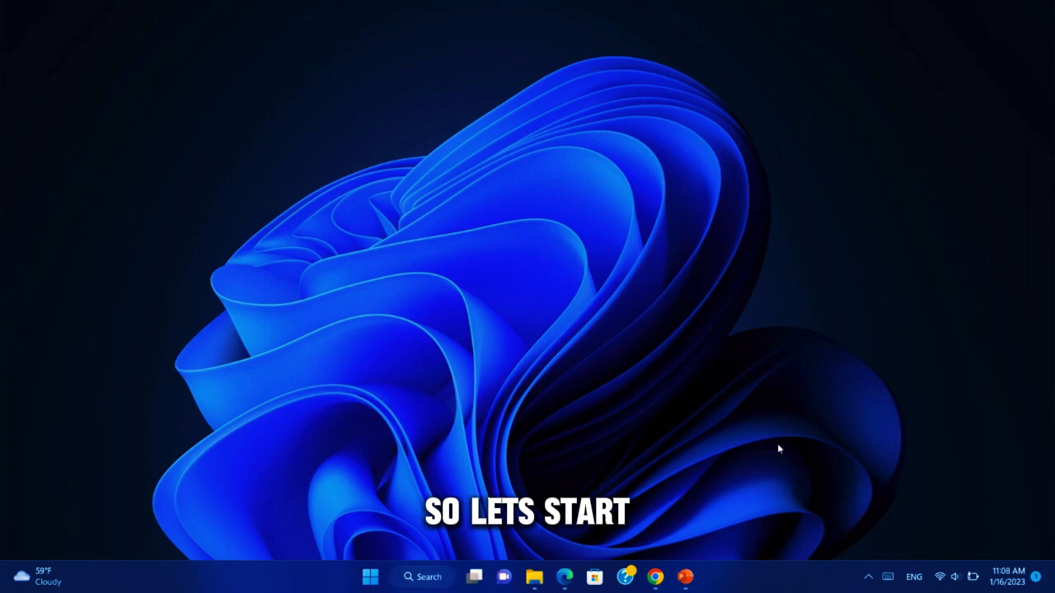
{"action": "mouse_move", "coordinate": [685, 577]}
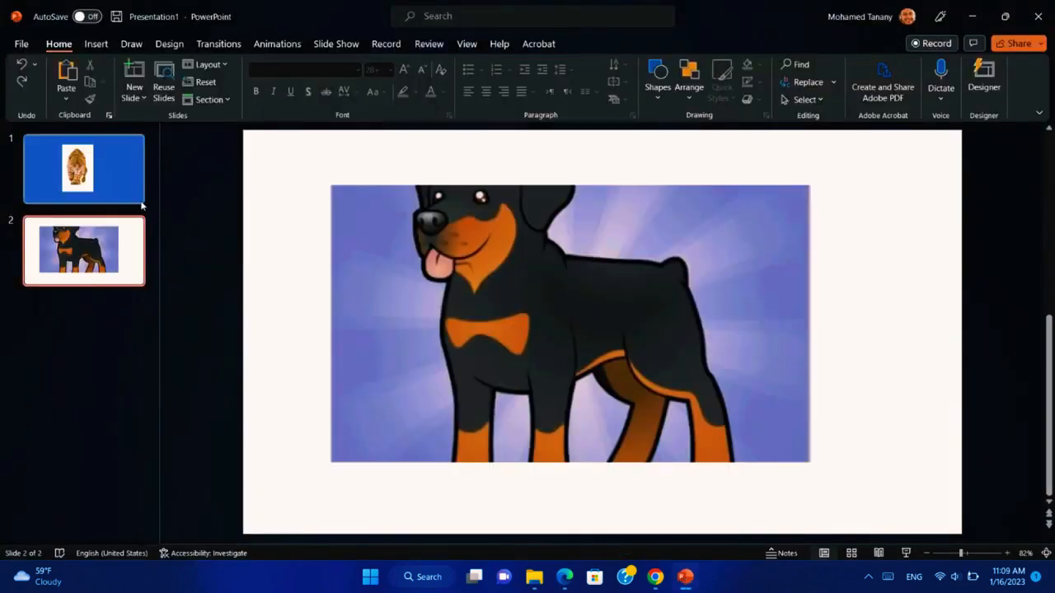
Select the jaguar picture on slide 1 so its formatting tools appear
{"action": "left_click", "coordinate": [82, 168]}
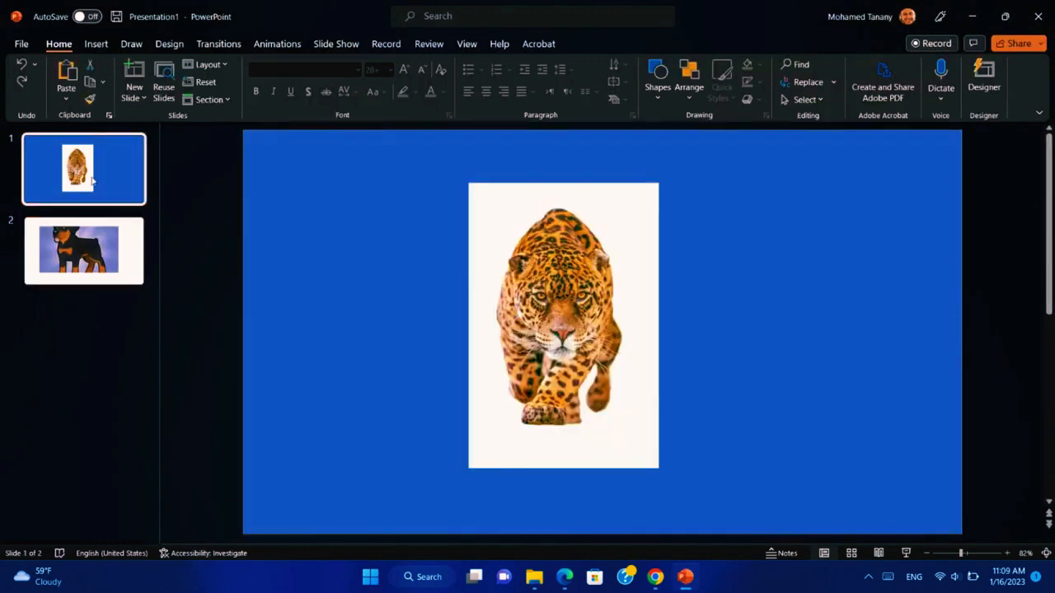
{"action": "mouse_move", "coordinate": [132, 254]}
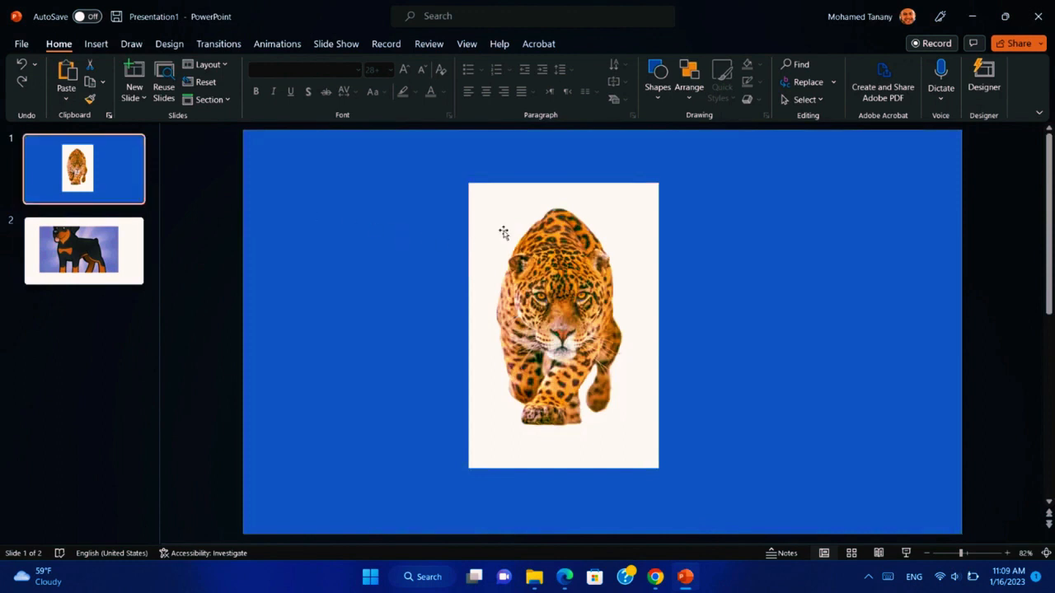
{"action": "left_click", "coordinate": [564, 327]}
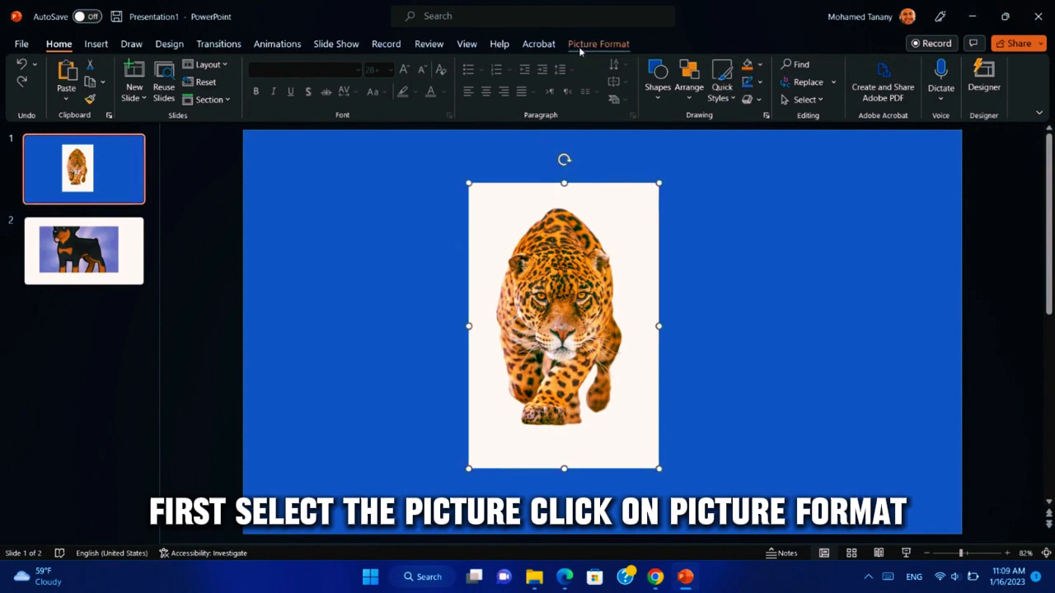
Strip the jaguar's white background and keep the changes, leaving it on the blue slide
{"action": "left_click", "coordinate": [598, 43]}
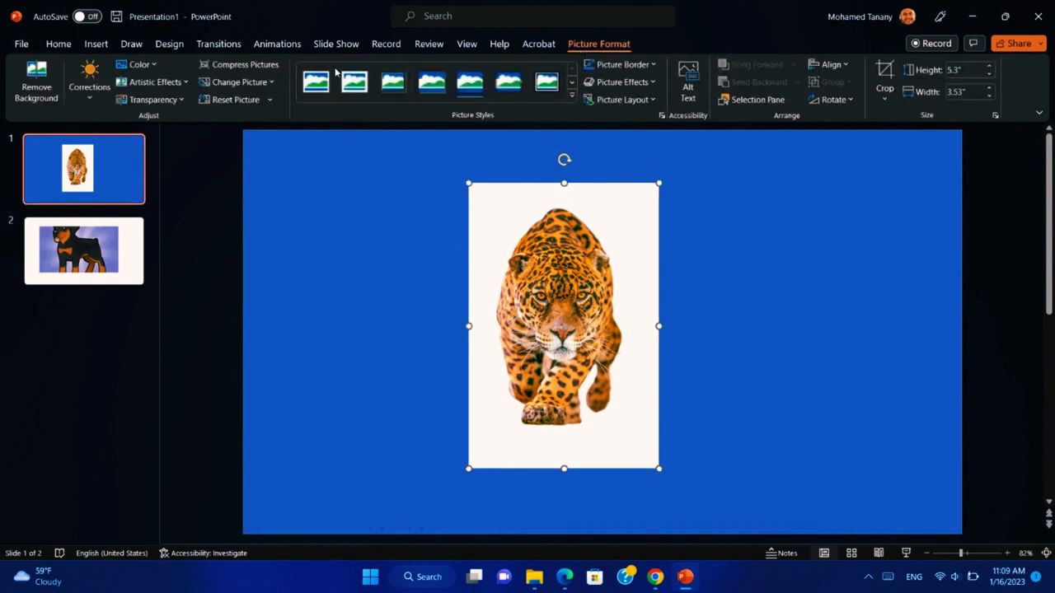
{"action": "left_click", "coordinate": [36, 82]}
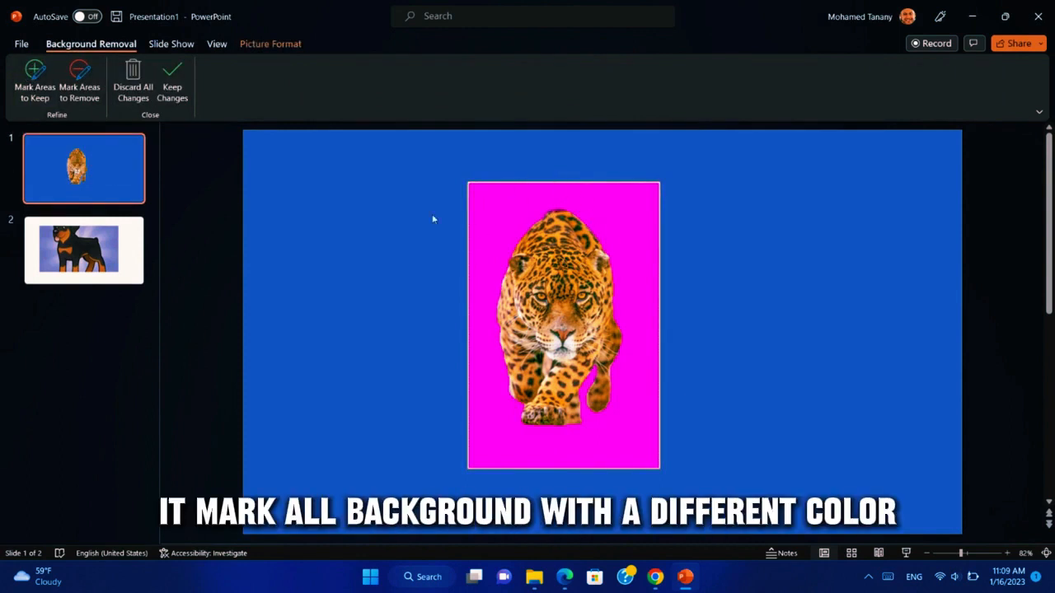
{"action": "mouse_move", "coordinate": [171, 82]}
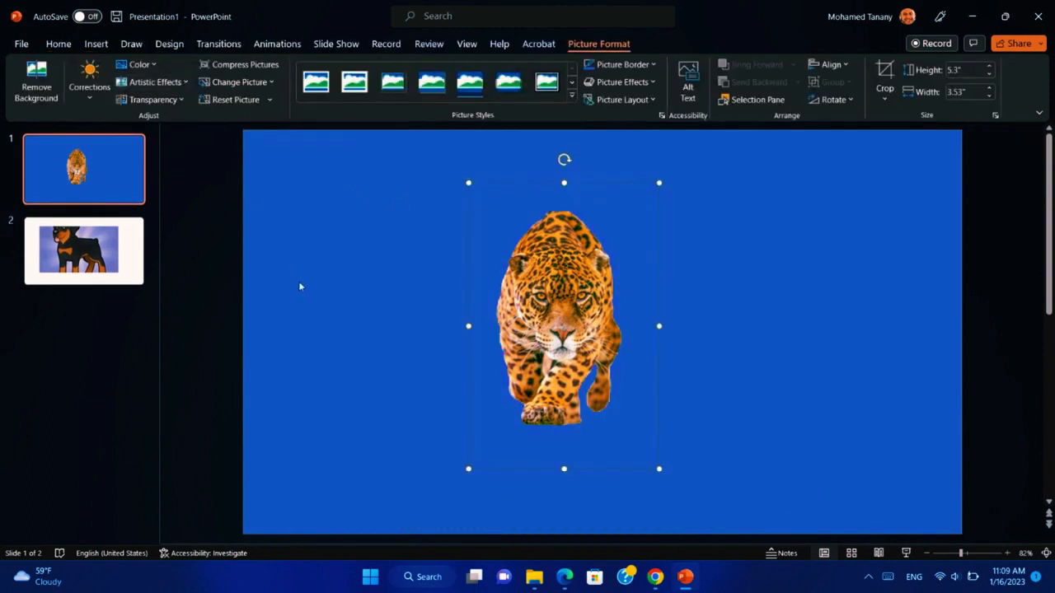
{"action": "left_click", "coordinate": [36, 83]}
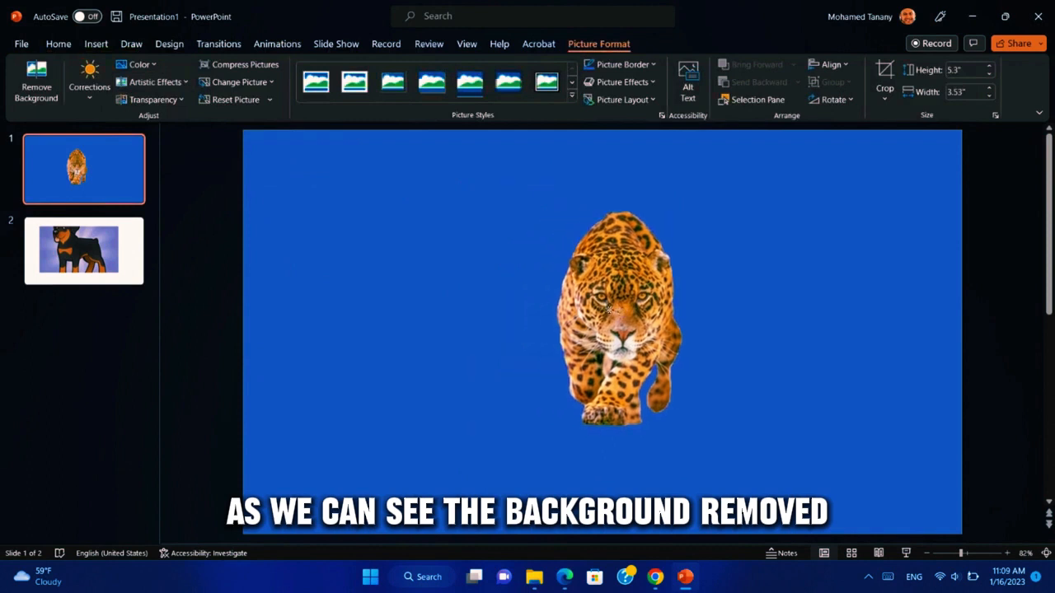
{"action": "left_click", "coordinate": [481, 280]}
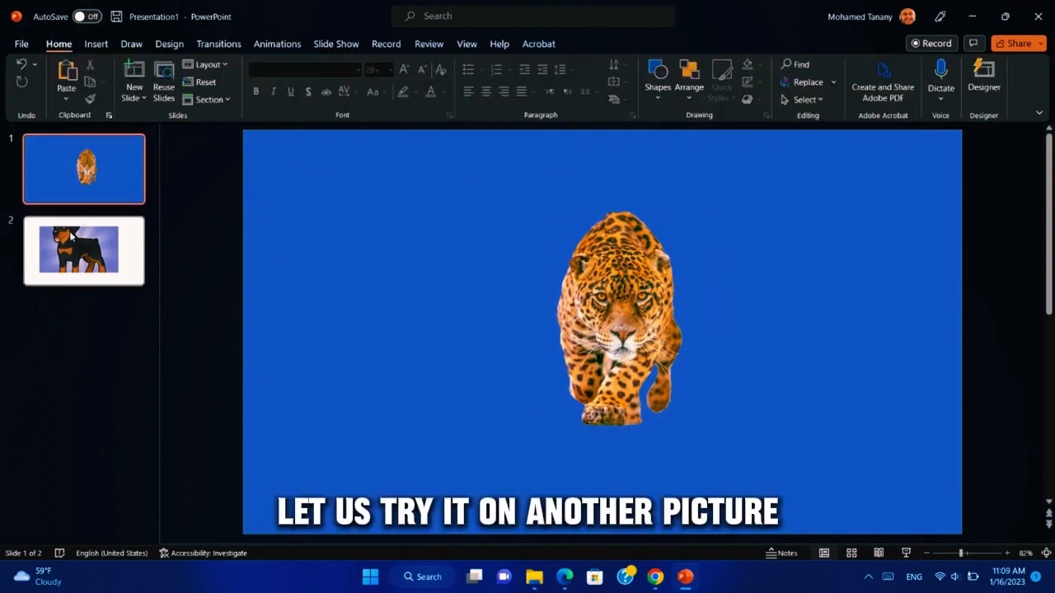
Select the Rottweiler on slide 2, discard a first background-removal attempt, and restart it
{"action": "left_click", "coordinate": [83, 249]}
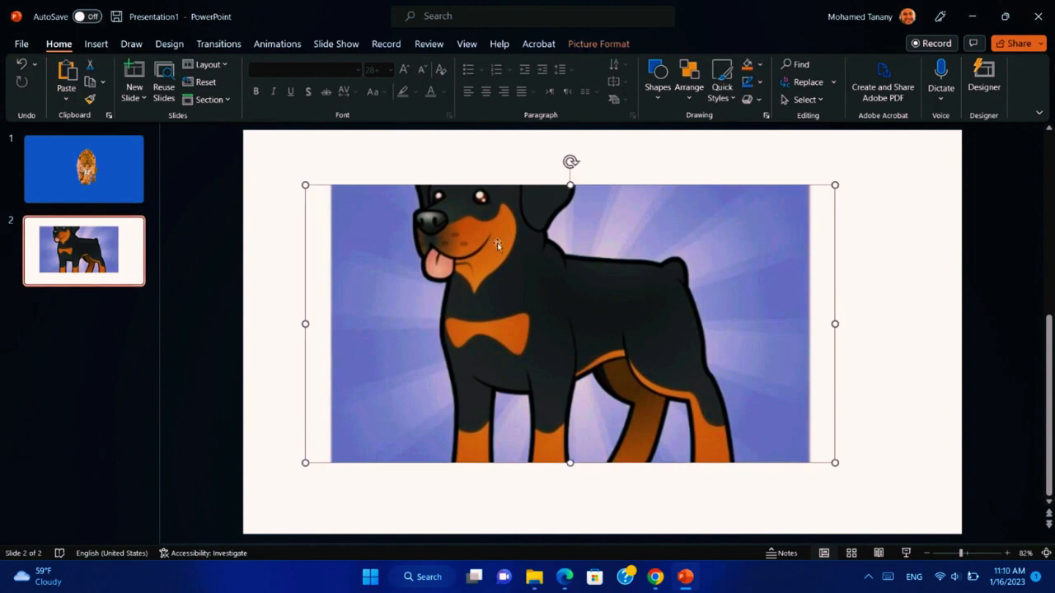
{"action": "left_click", "coordinate": [597, 43]}
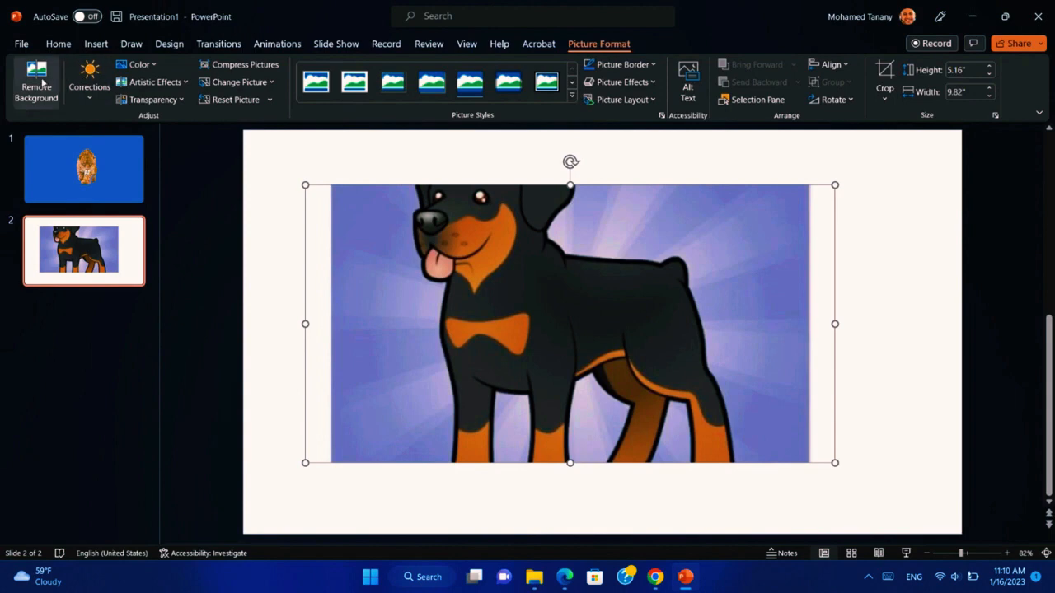
{"action": "left_click", "coordinate": [37, 82]}
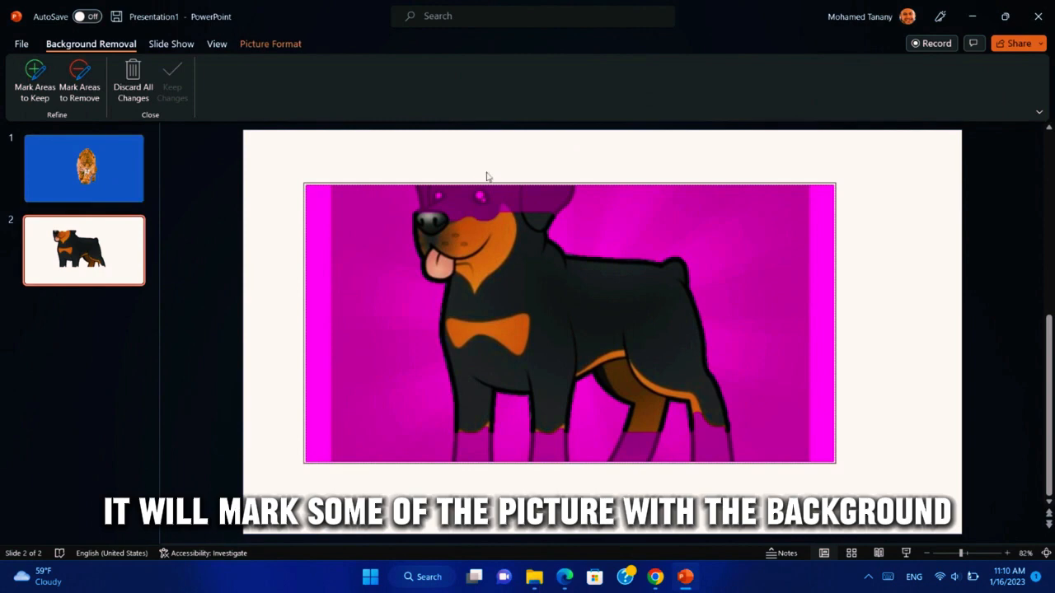
{"action": "left_click", "coordinate": [172, 83]}
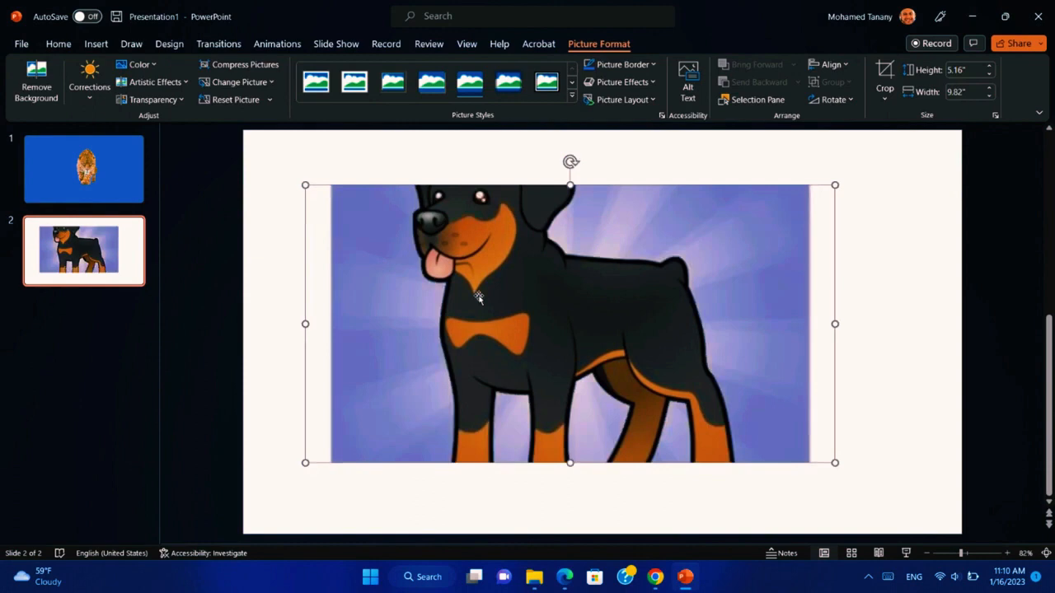
{"action": "left_click", "coordinate": [36, 81]}
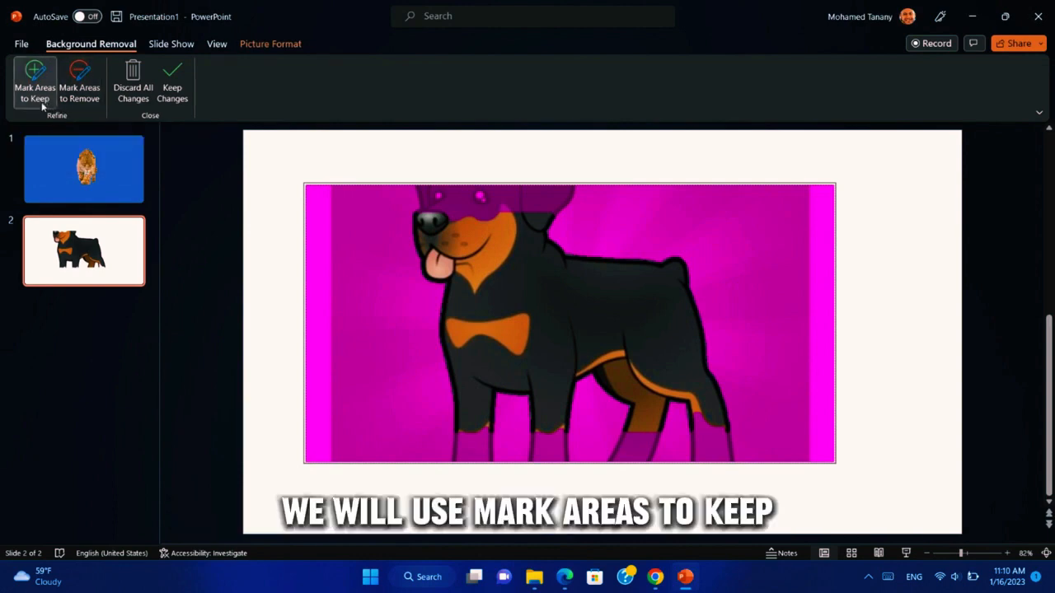
Mark the dog's head, ears and legs as areas to keep in the removal preview
{"action": "left_click", "coordinate": [34, 82]}
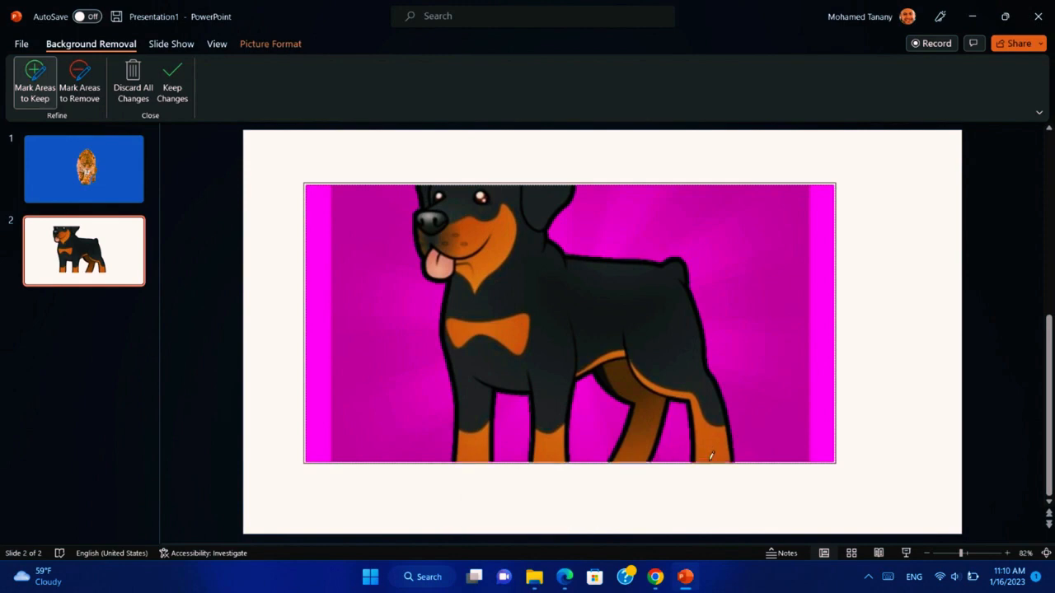
{"action": "mouse_move", "coordinate": [171, 82]}
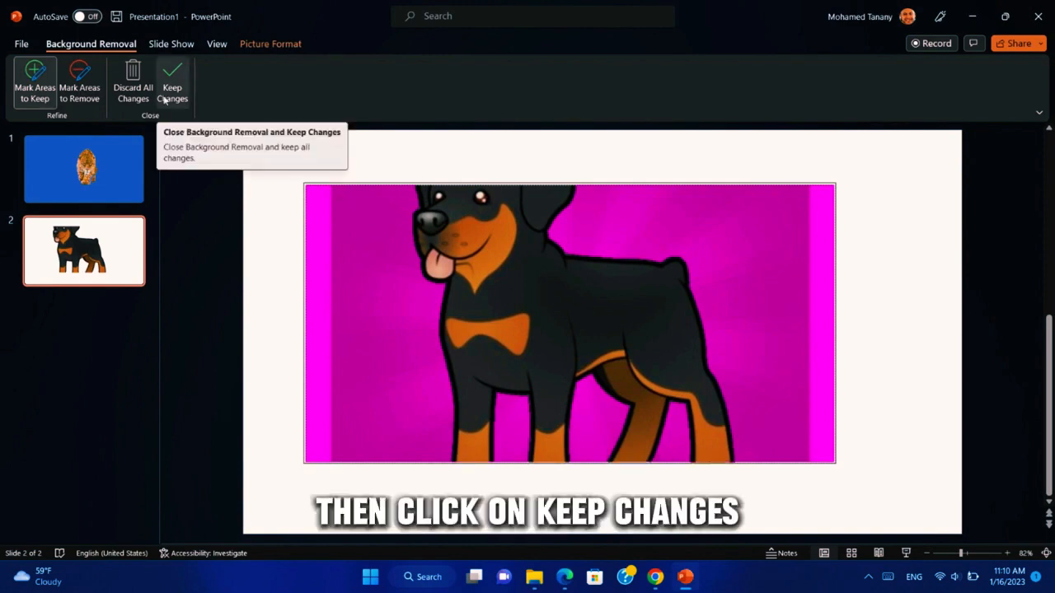
Keep the changes so the Rottweiler stands on a plain white slide without its purple background
{"action": "left_click", "coordinate": [171, 85]}
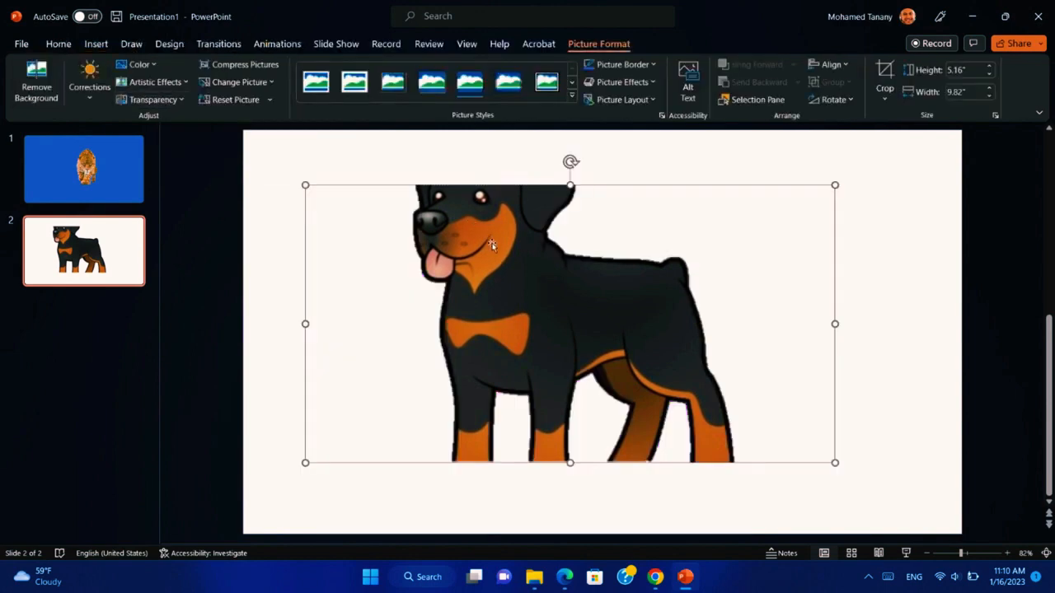